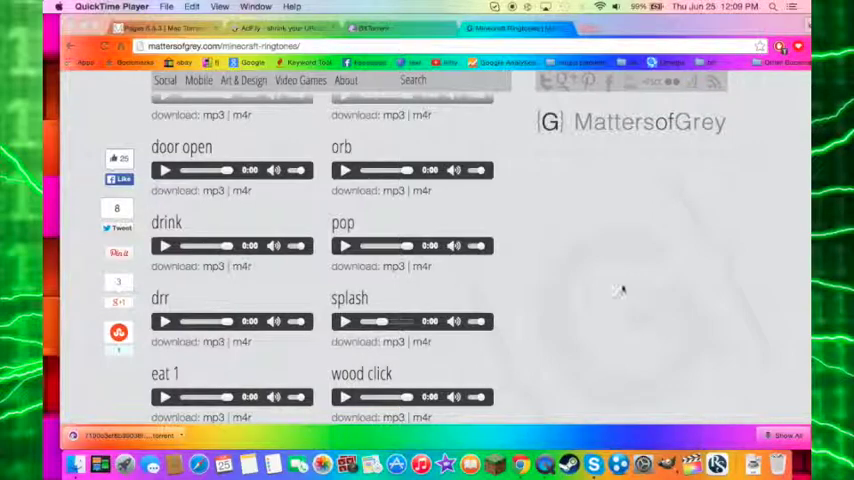
mouse_move(568, 292)
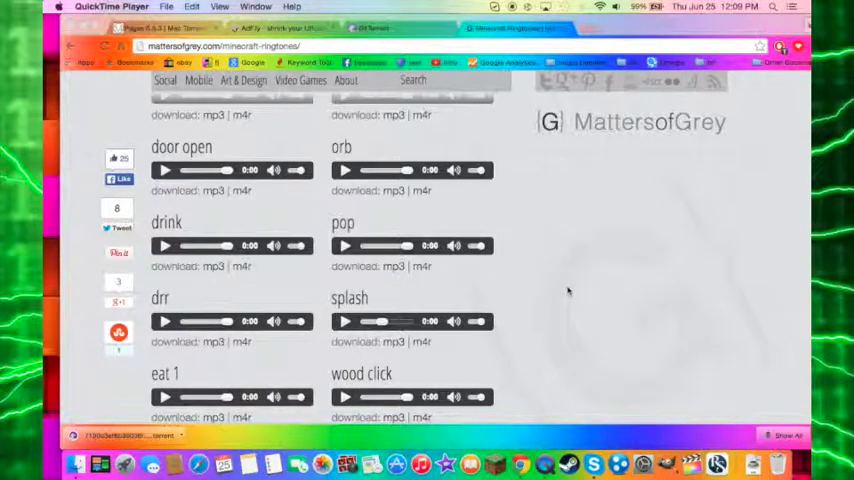
mouse_move(508, 314)
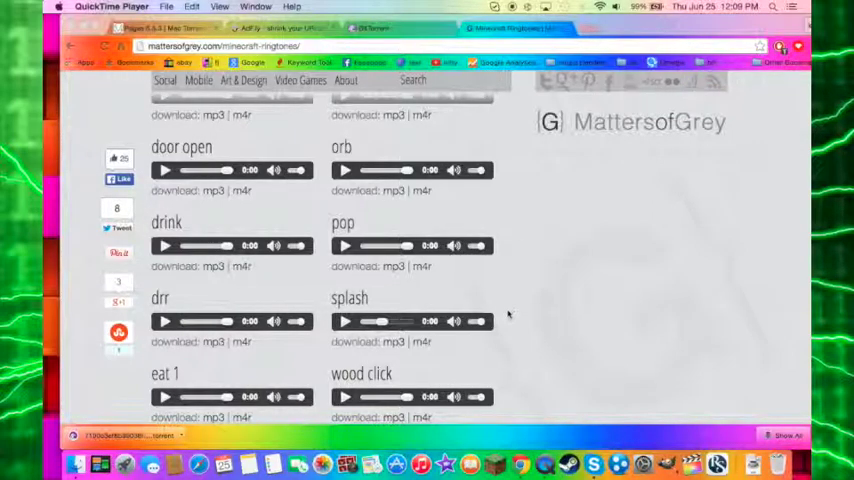
mouse_move(512, 320)
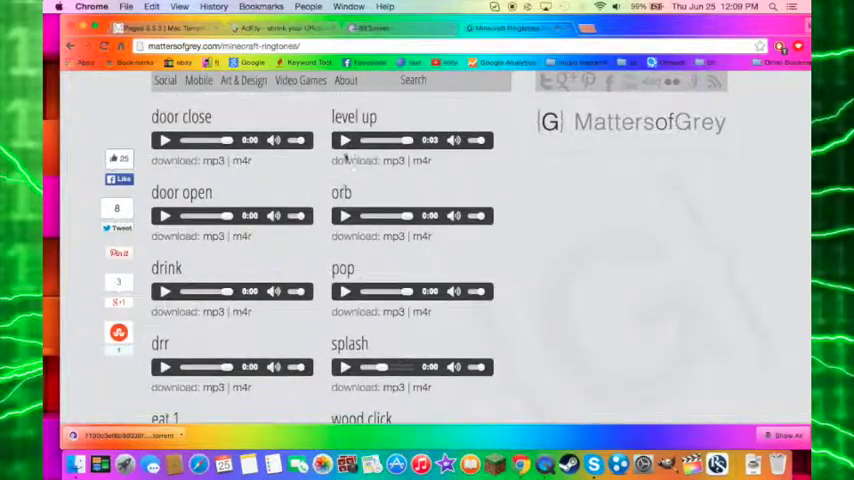
- Save a Minecraft sound effect mp3 from the ringtones page to the computer
left_click(344, 140)
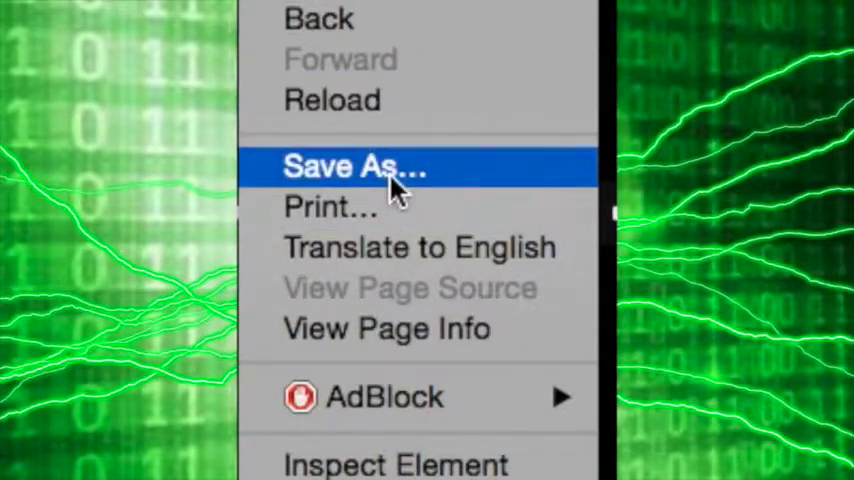
left_click(352, 166)
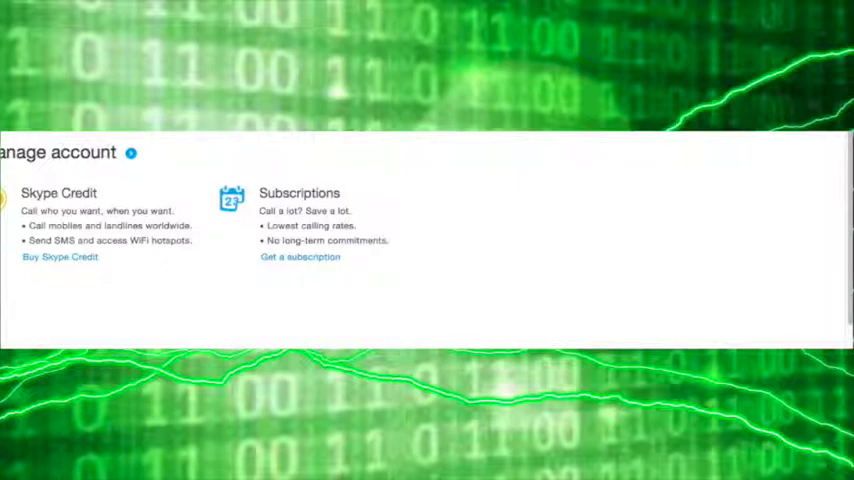
- Reach Skype Preferences > Notifications and choose Add/Remove… from the Play sound list
left_click(310, 36)
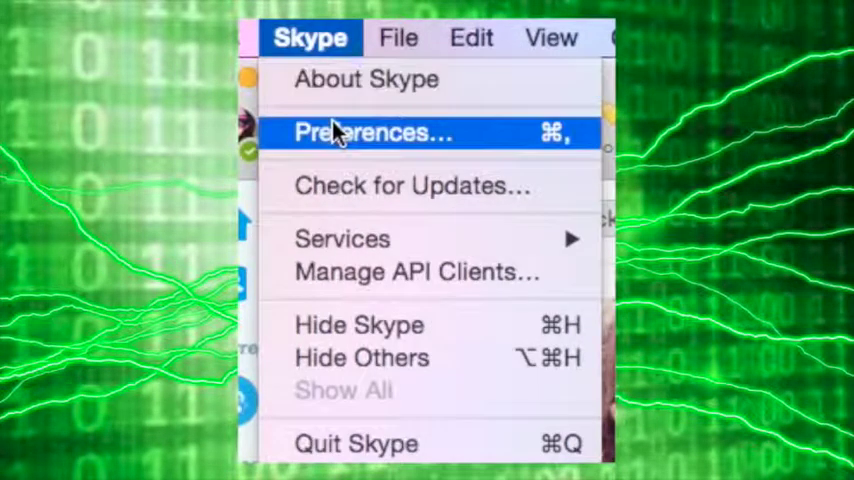
left_click(372, 132)
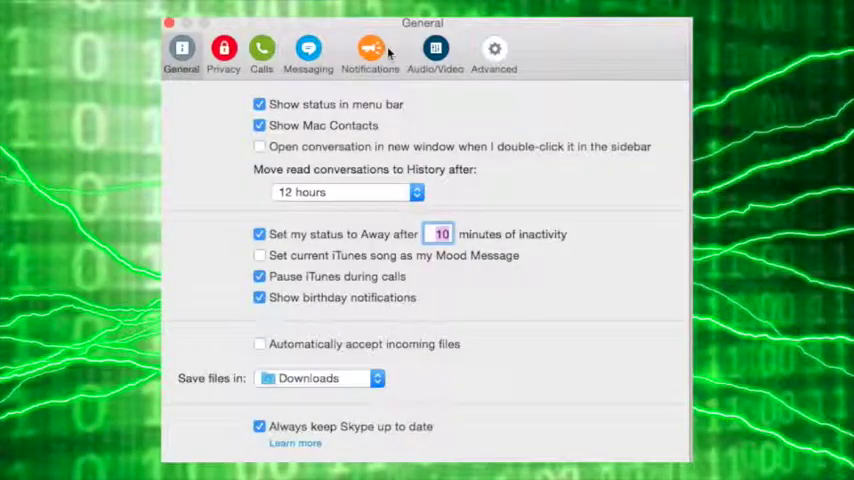
left_click(370, 50)
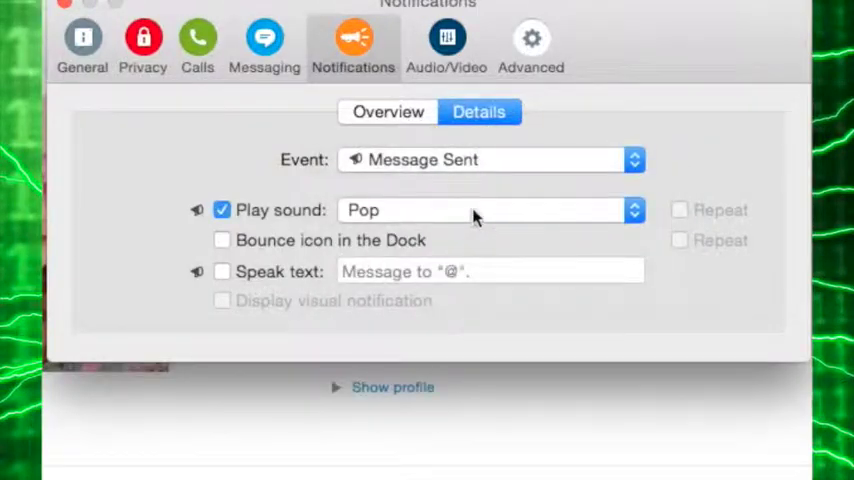
left_click(490, 210)
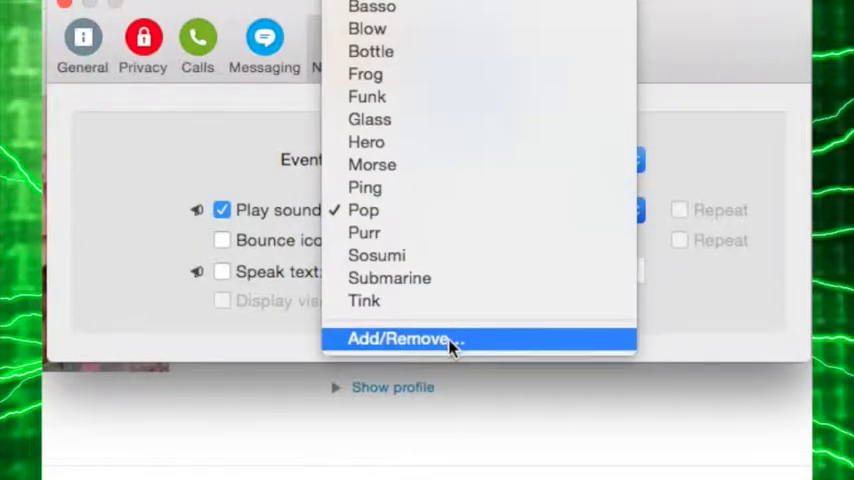
left_click(408, 340)
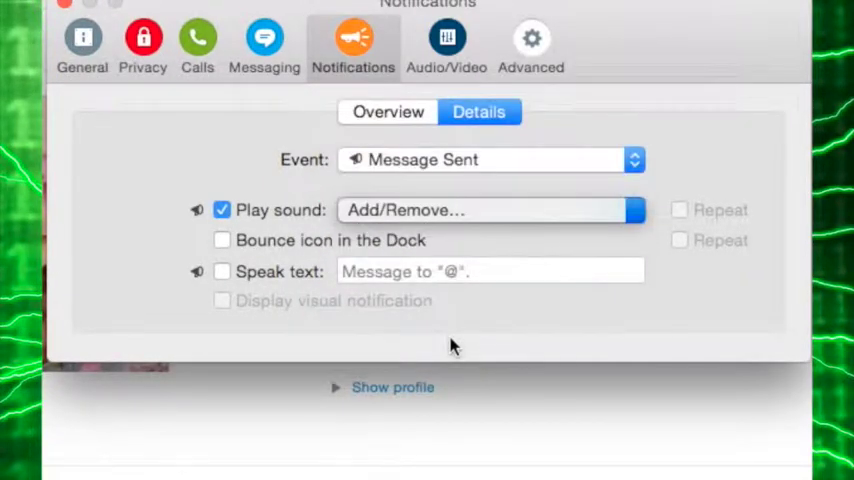
left_click(488, 210)
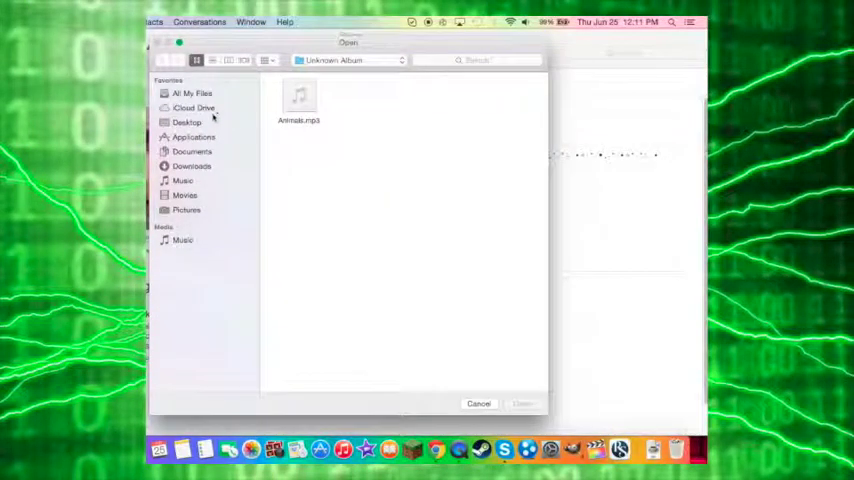
- Add the Minecraft-levelup, Minecraft-orb and Minecraft-pop mp3s to the alert sounds and finish with Done
left_click(184, 166)
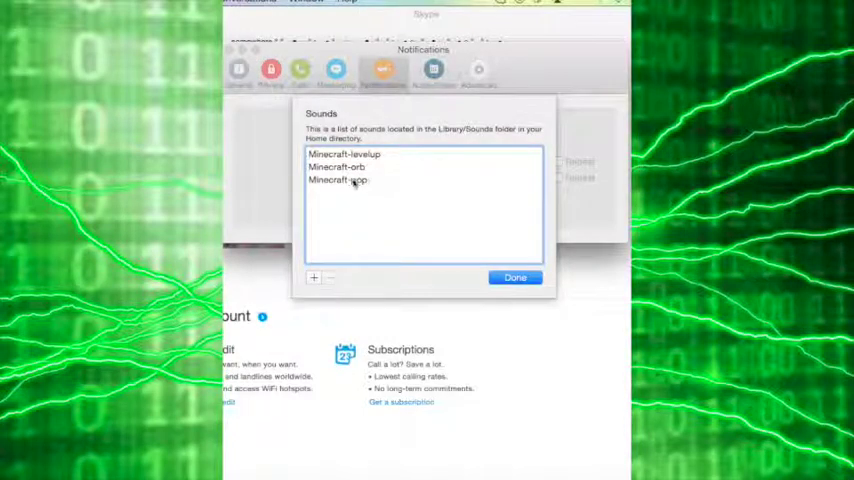
left_click(340, 180)
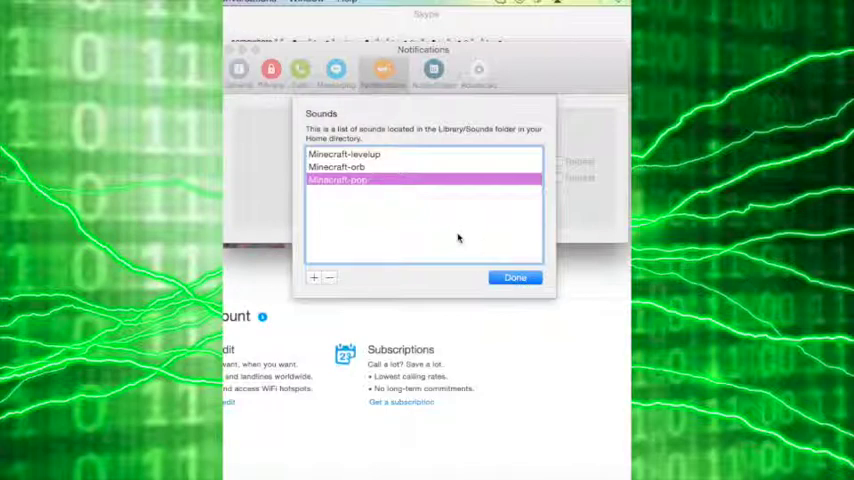
left_click(516, 276)
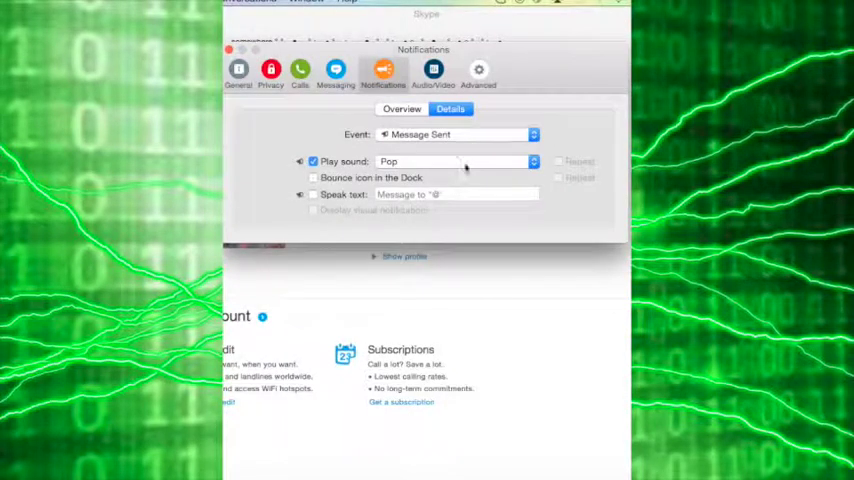
- Assign Minecraft-orb to New Message in Recent Conversations and Minecraft-levelup to New Message in Current Conversation
left_click(458, 134)
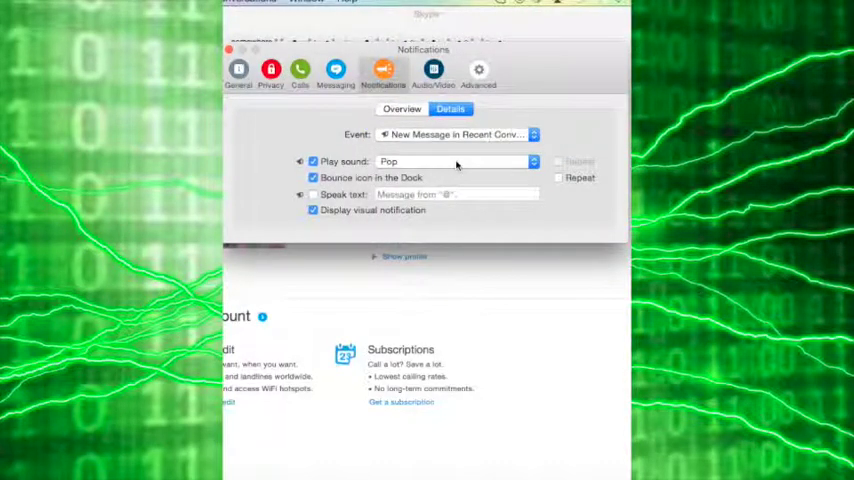
left_click(456, 160)
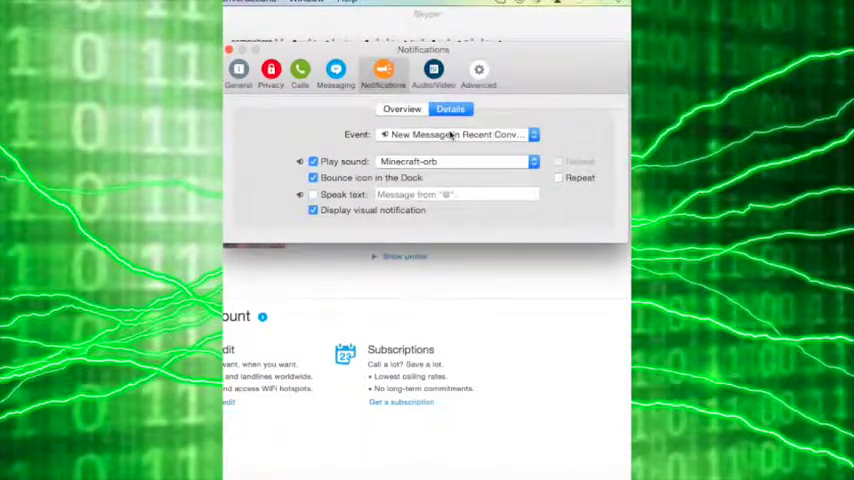
left_click(456, 134)
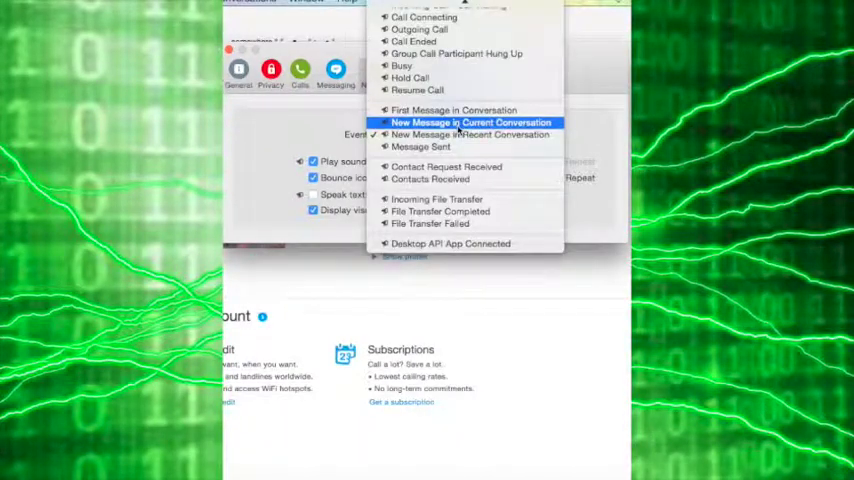
left_click(468, 122)
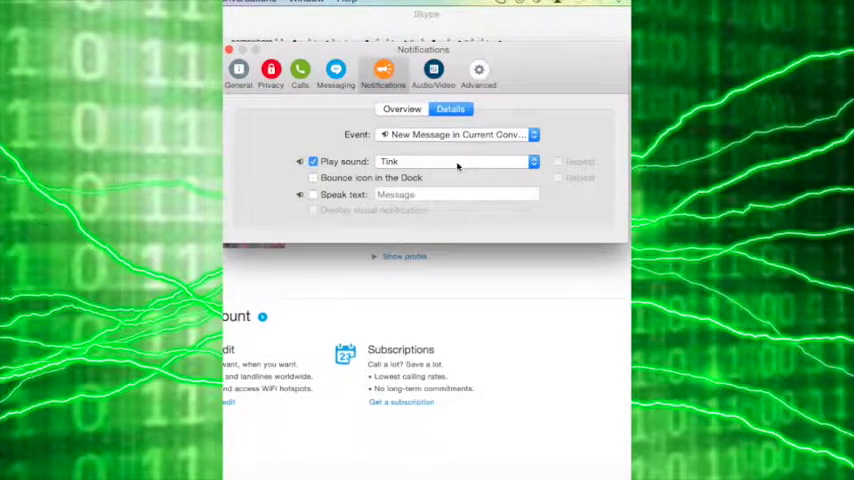
left_click(456, 160)
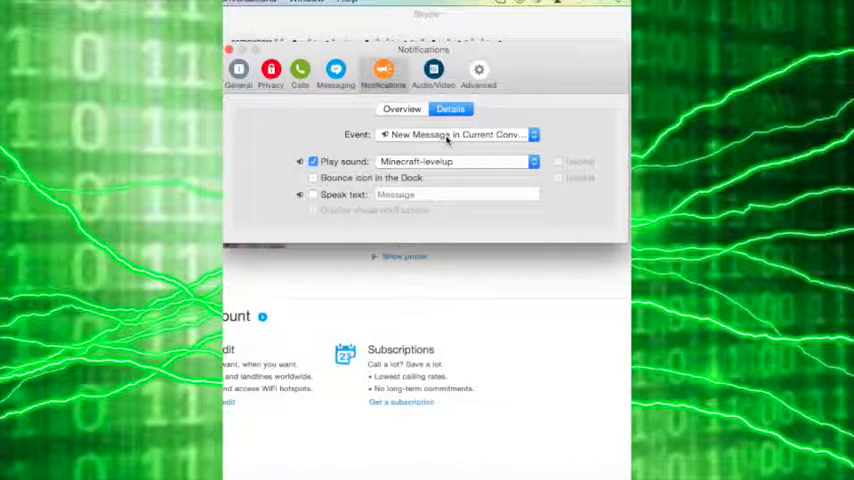
left_click(456, 134)
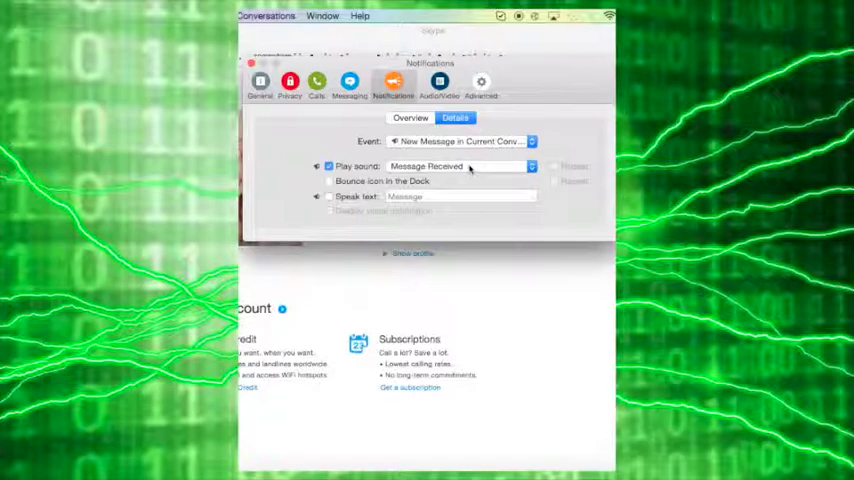
- Pick a Minecraft sound for the current-conversation message alert and select another event to configure
left_click(460, 166)
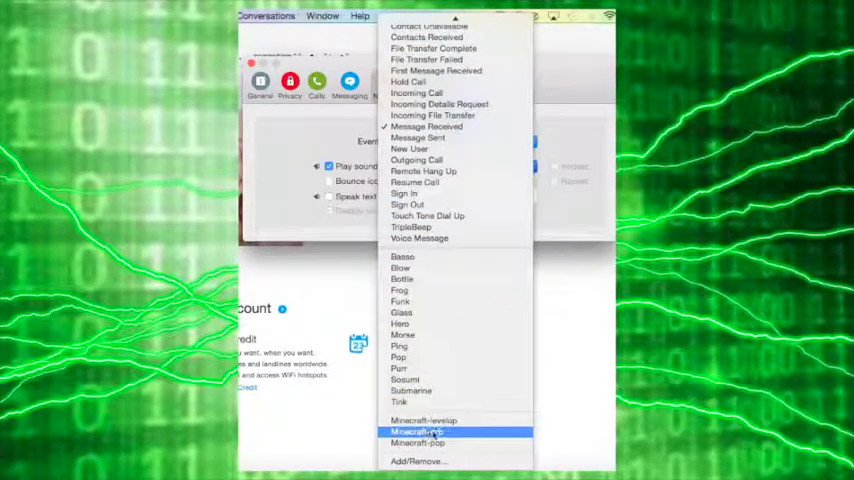
left_click(426, 432)
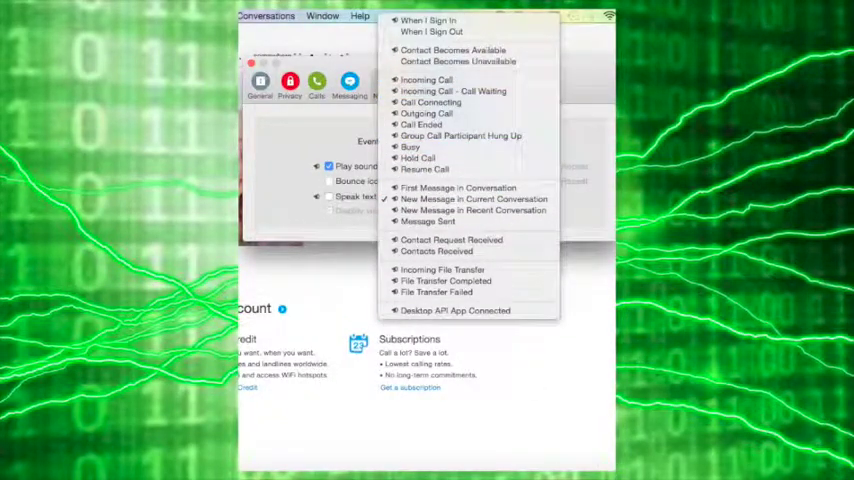
left_click(468, 198)
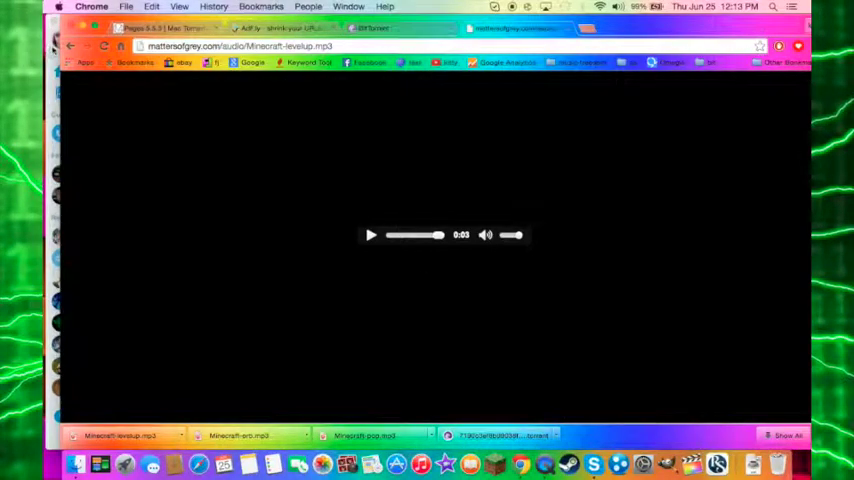
- Download the additional minecraft_style sound file in Chrome for use in Skype
left_click(68, 48)
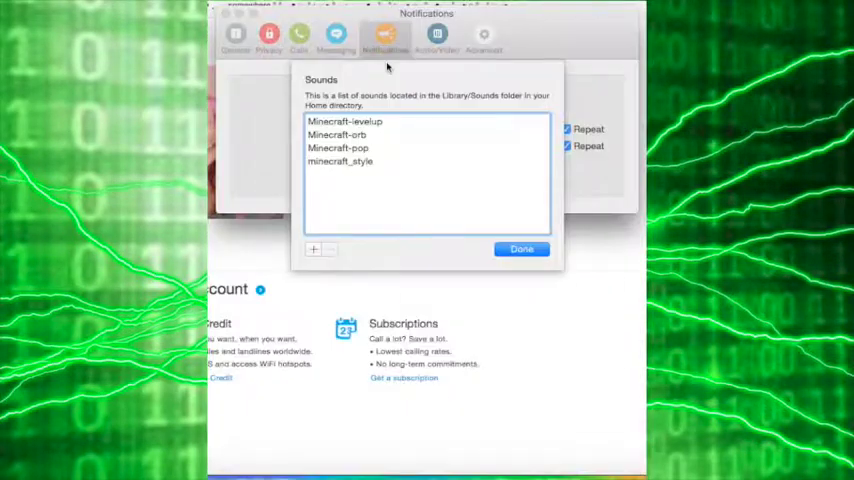
mouse_move(410, 168)
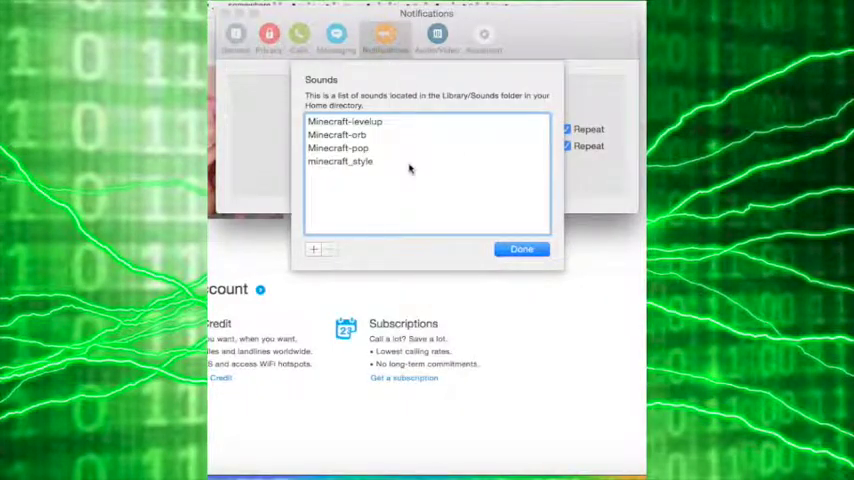